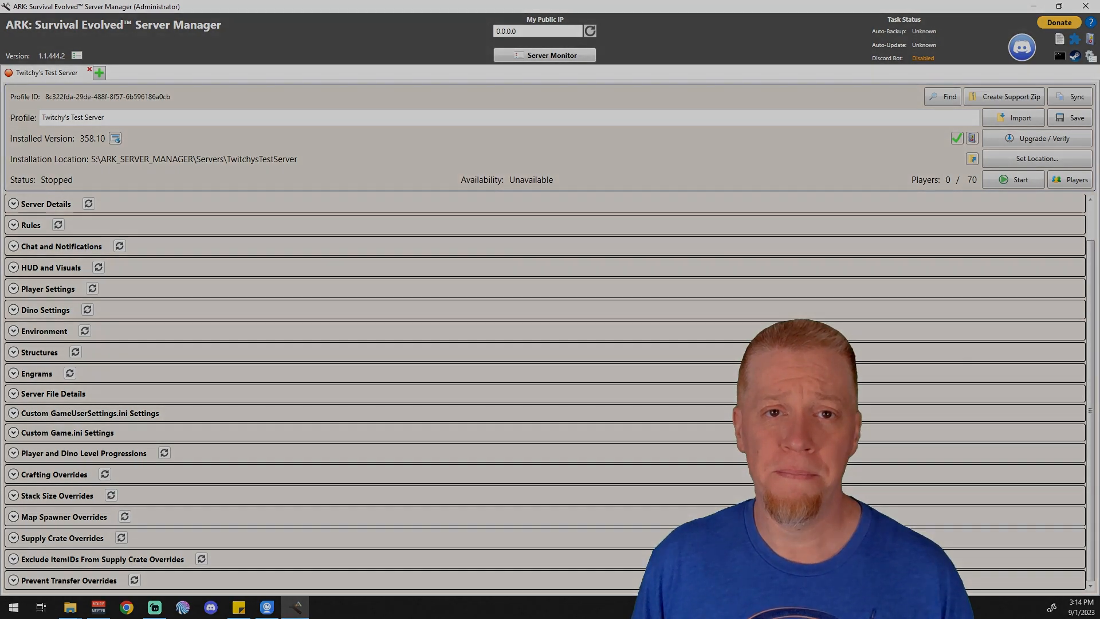
Expand the Supply Crate Overrides section to show its crate, item set, entry and item grids
{"action": "left_click", "coordinate": [63, 537]}
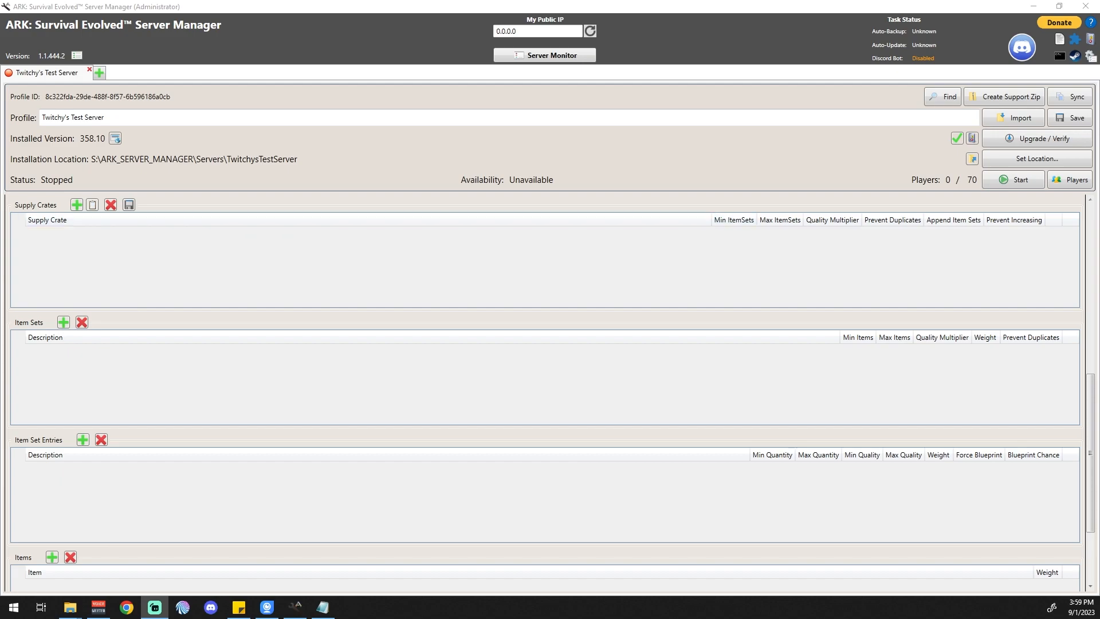
Add a new supply crate override row and choose (ARK Prime) Red Beacon as its crate
{"action": "left_click", "coordinate": [77, 204]}
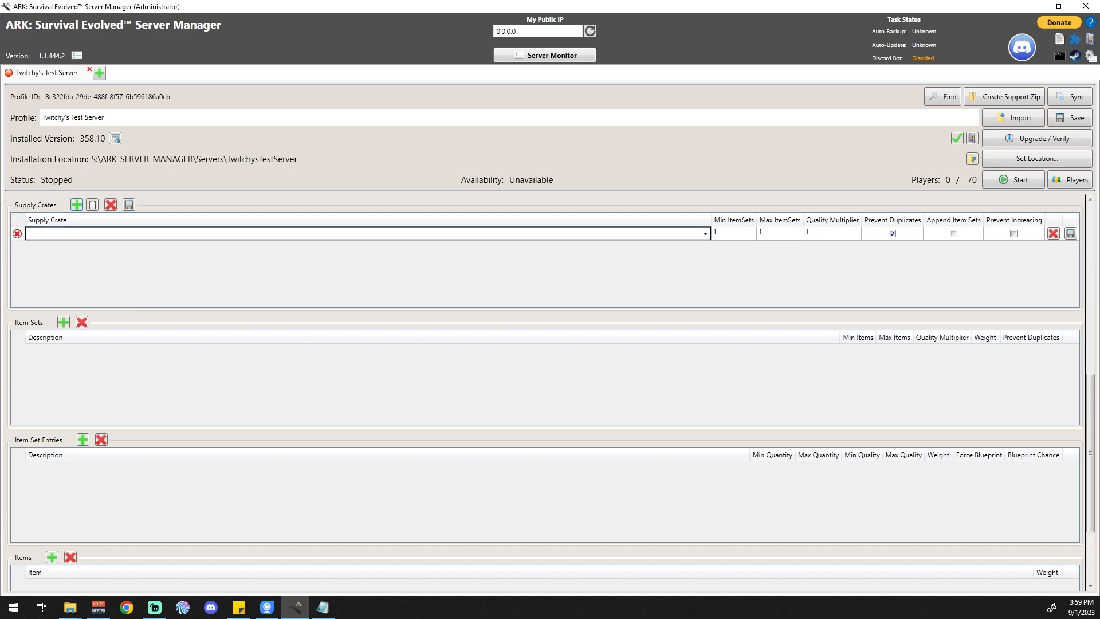
{"action": "left_click", "coordinate": [702, 234]}
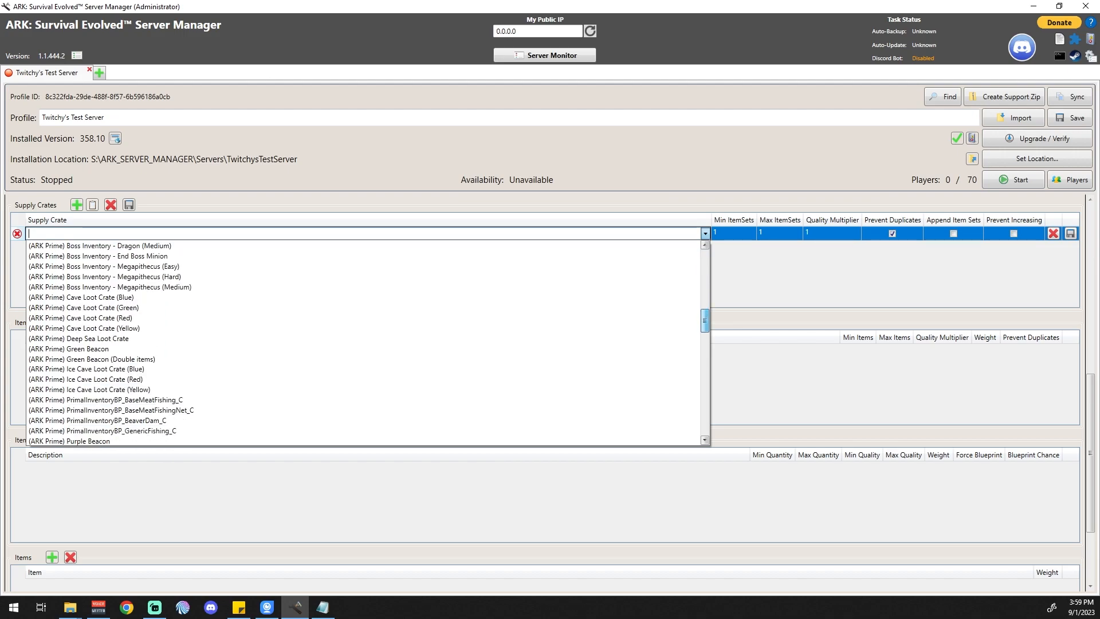
{"action": "scroll", "scroll_direction": "down", "scroll_amount": 3}
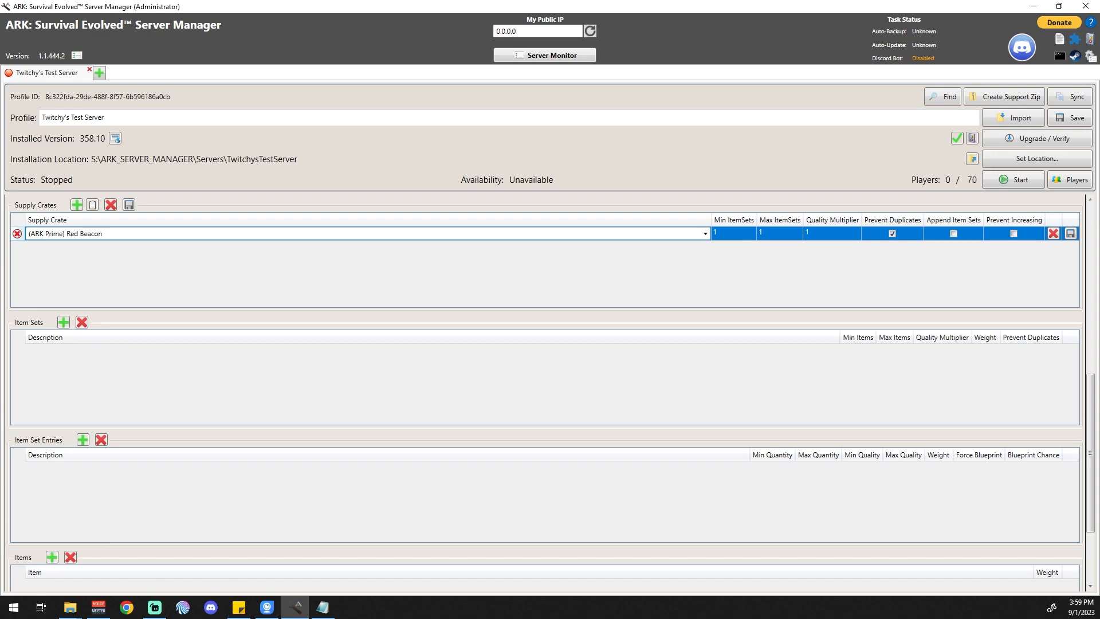
{"action": "mouse_move", "coordinate": [1012, 233]}
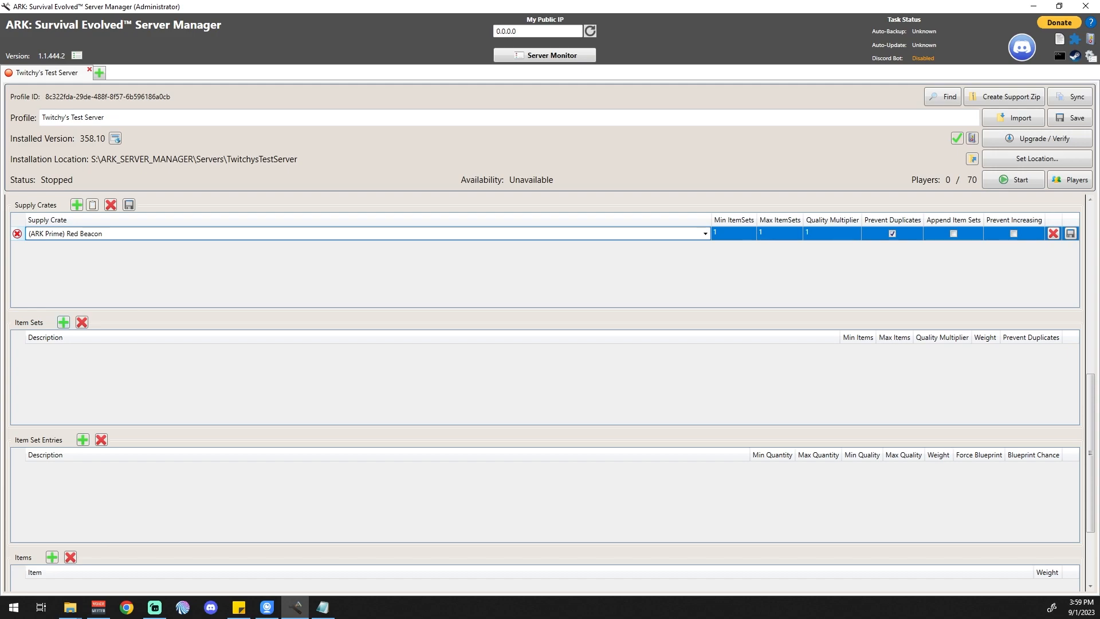
Add item set TestRedBeacon -01 with a Flak Armor entry and a new item row under it
{"action": "left_click", "coordinate": [63, 322]}
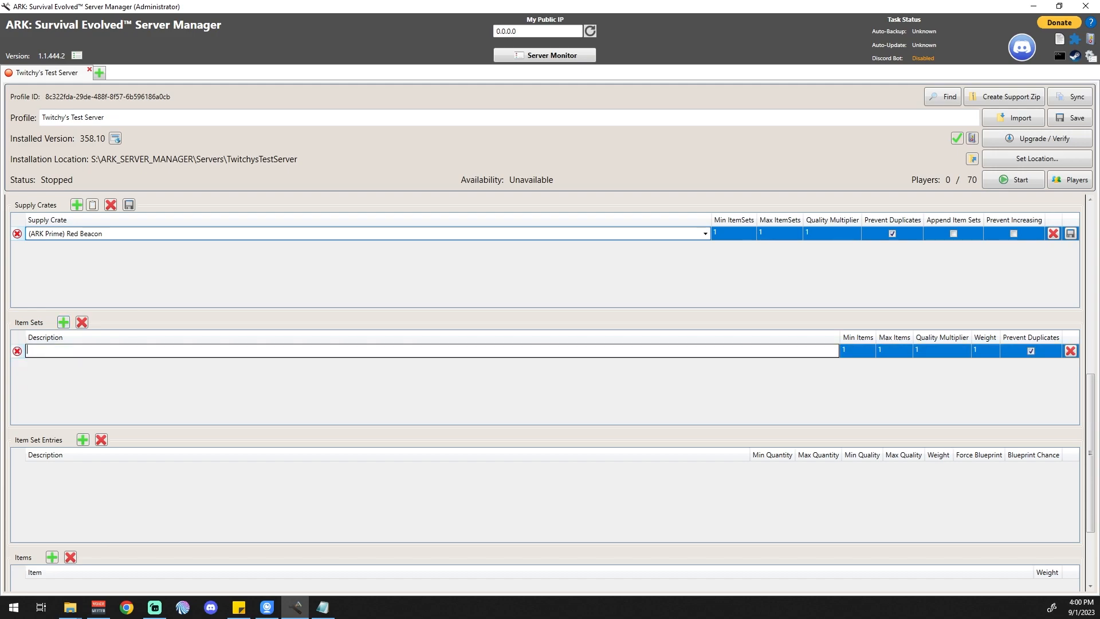
{"action": "type", "text": "TestRedBeacon"}
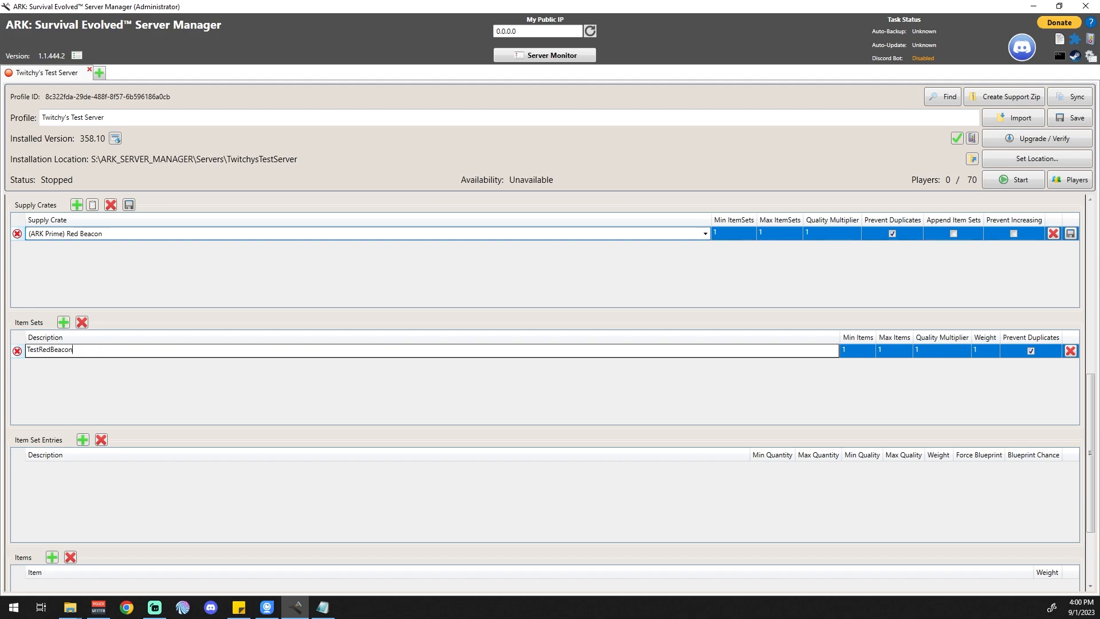
{"action": "type", "text": "-01"}
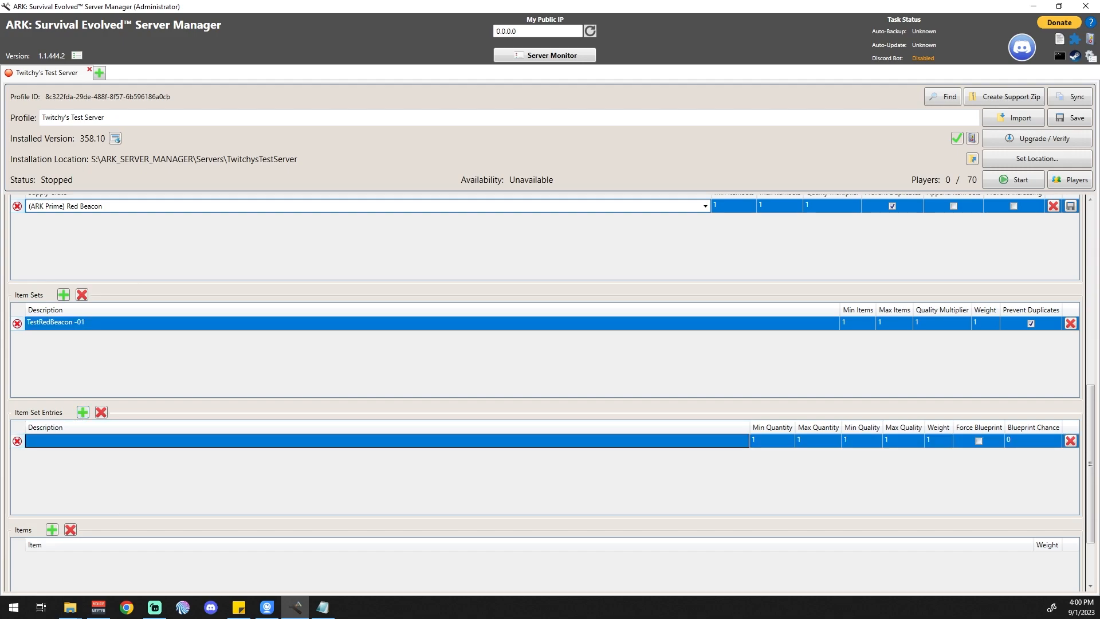
{"action": "type", "text": "Flak Armor"}
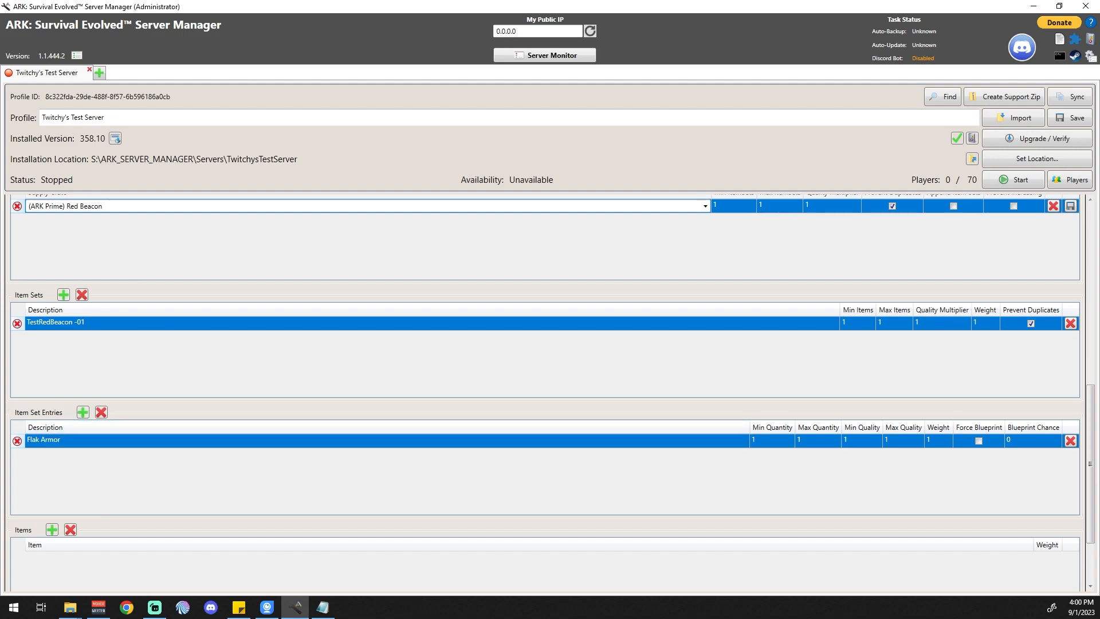
{"action": "left_click", "coordinate": [52, 529]}
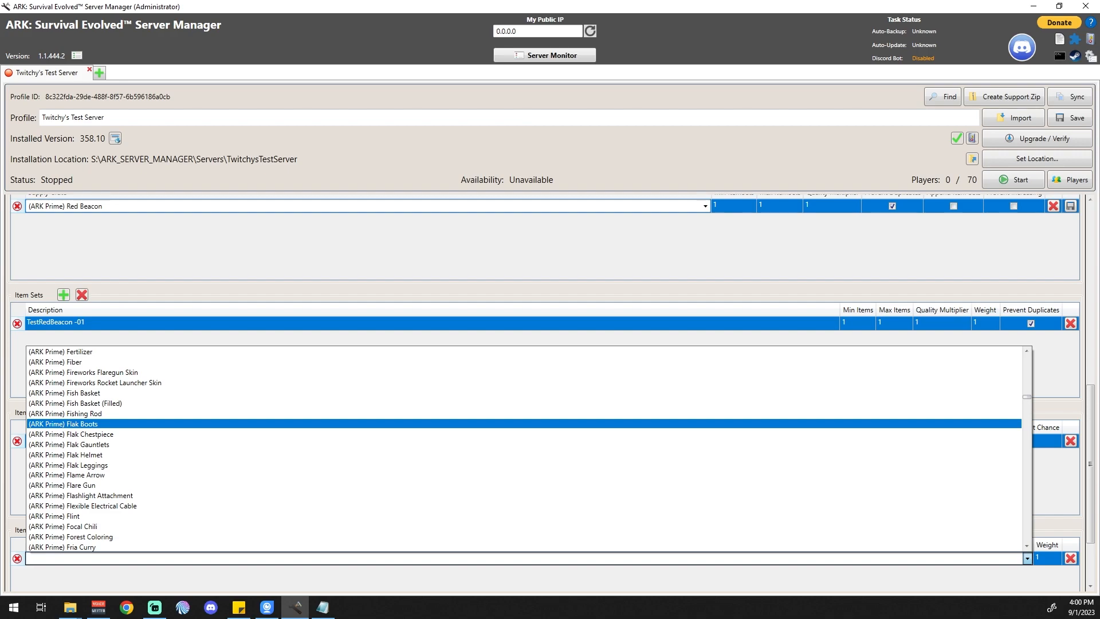
Pick an armor piece for the item, then request deletion of the Red Beacon override
{"action": "left_click", "coordinate": [64, 424]}
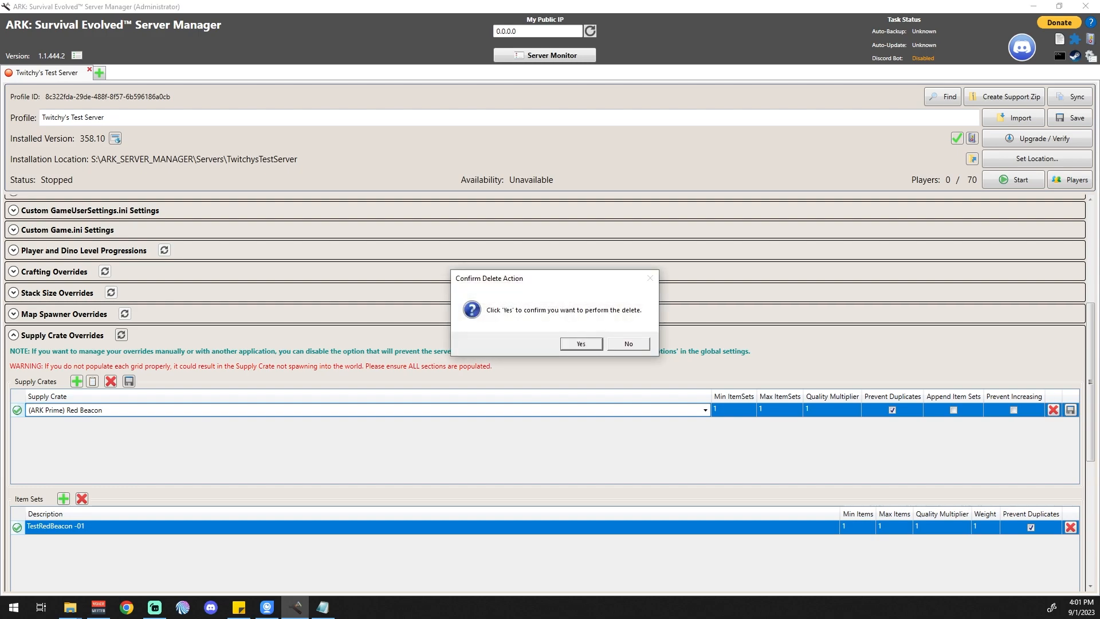
Confirm the delete and process the pasted ConfigOverrideSupplyCrateItems line, creating item sets TestRedBeacon-01 to -03
{"action": "left_click", "coordinate": [580, 344]}
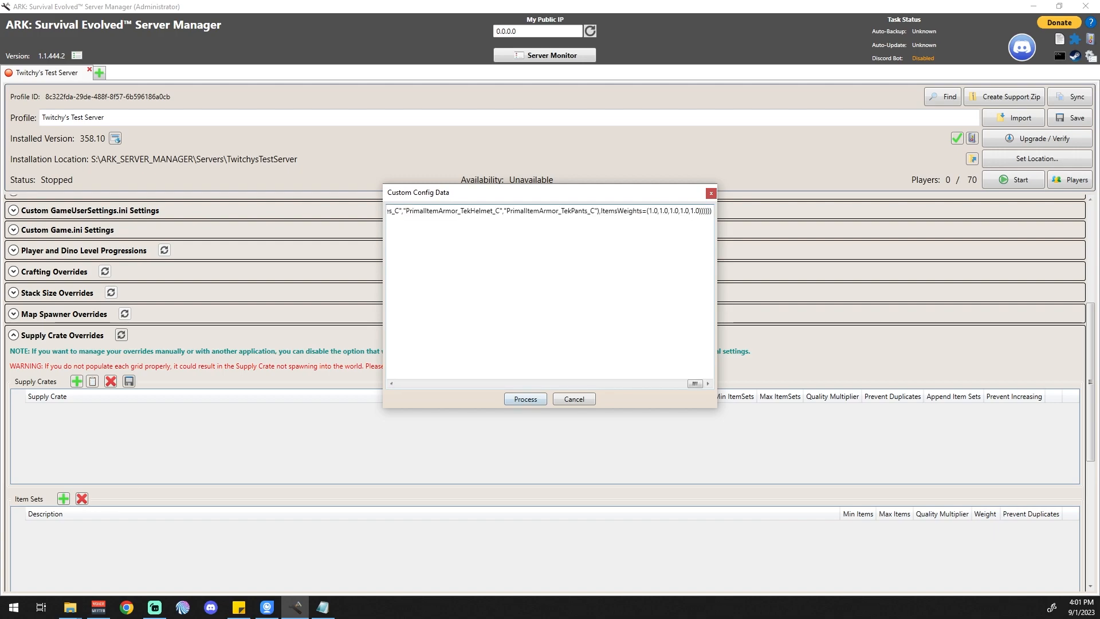
{"action": "left_click", "coordinate": [523, 399]}
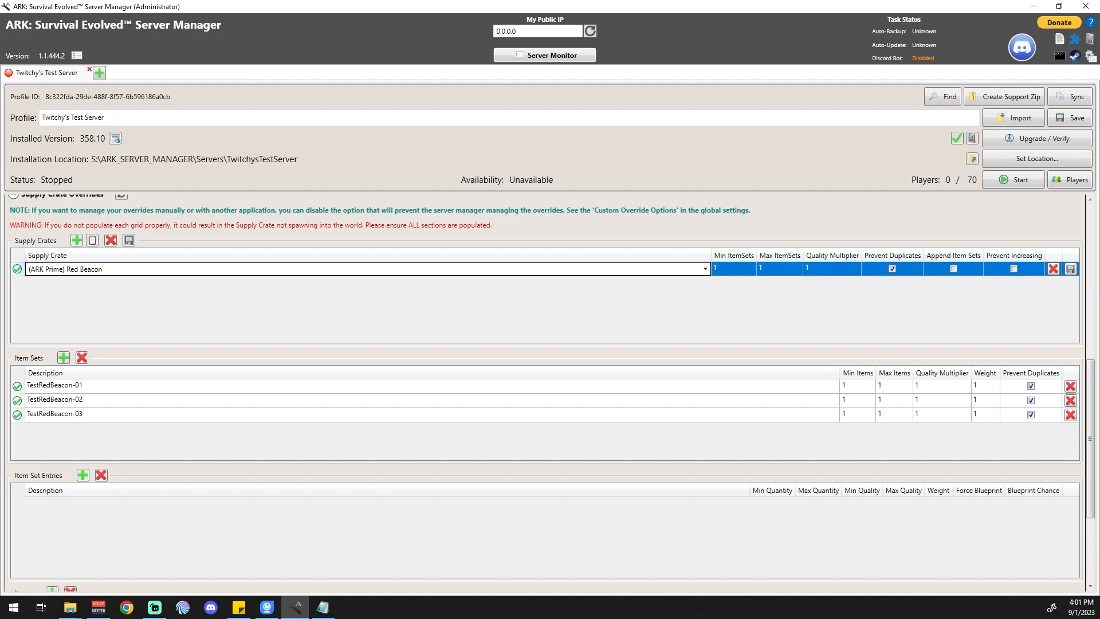
Set Max Items to 5 on the item sets and the Red Beacon crate's Min and Max ItemSets to 3
{"action": "left_click", "coordinate": [55, 385]}
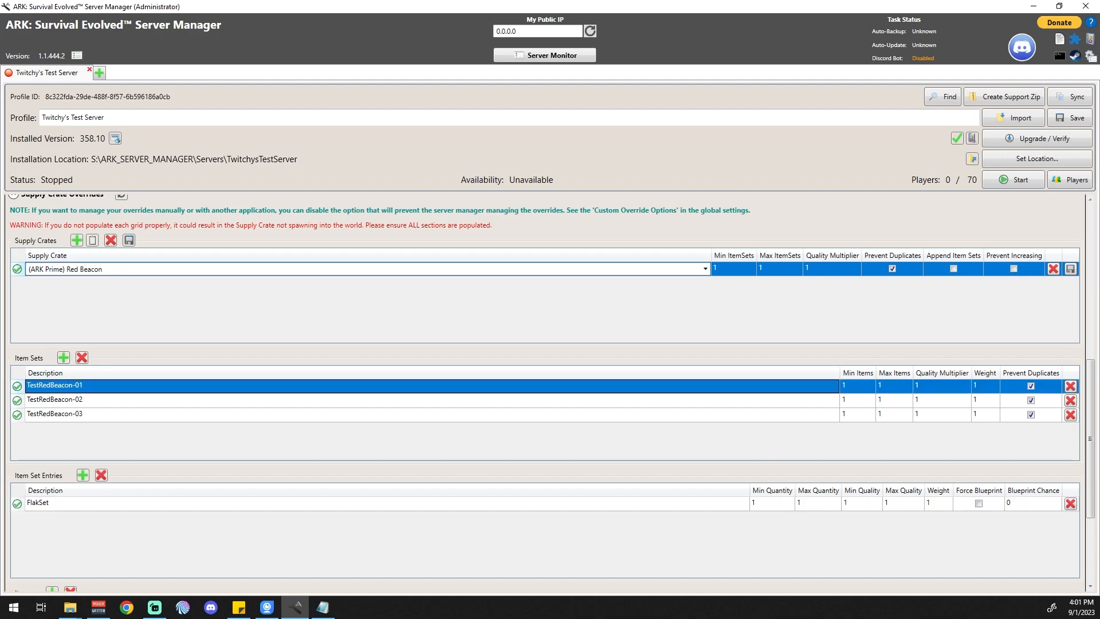
{"action": "left_click", "coordinate": [55, 399]}
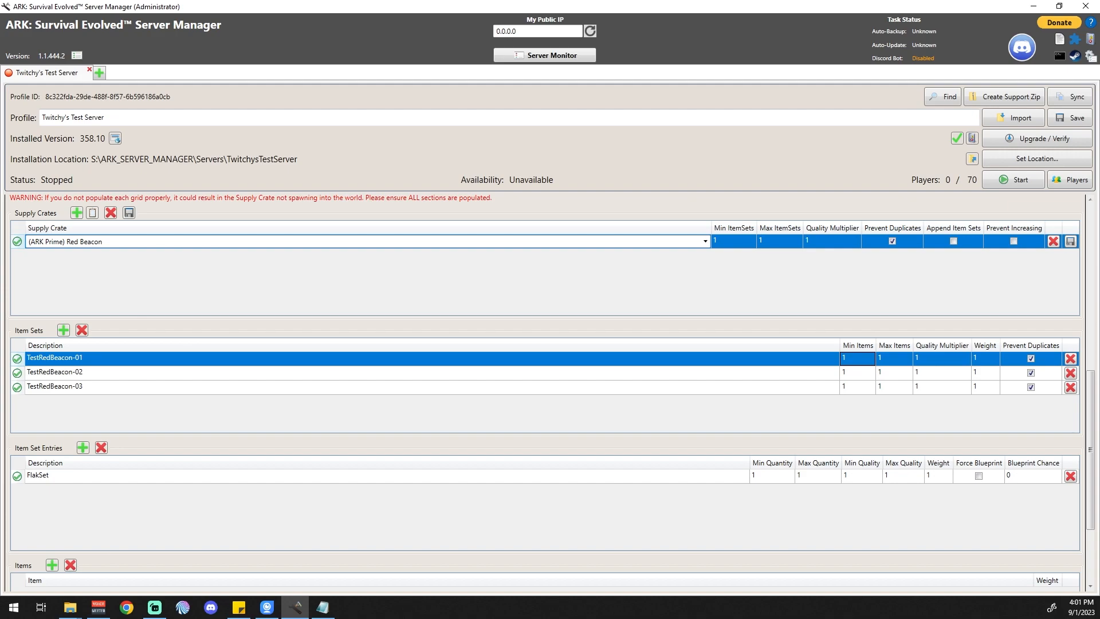
{"action": "left_click", "coordinate": [893, 358]}
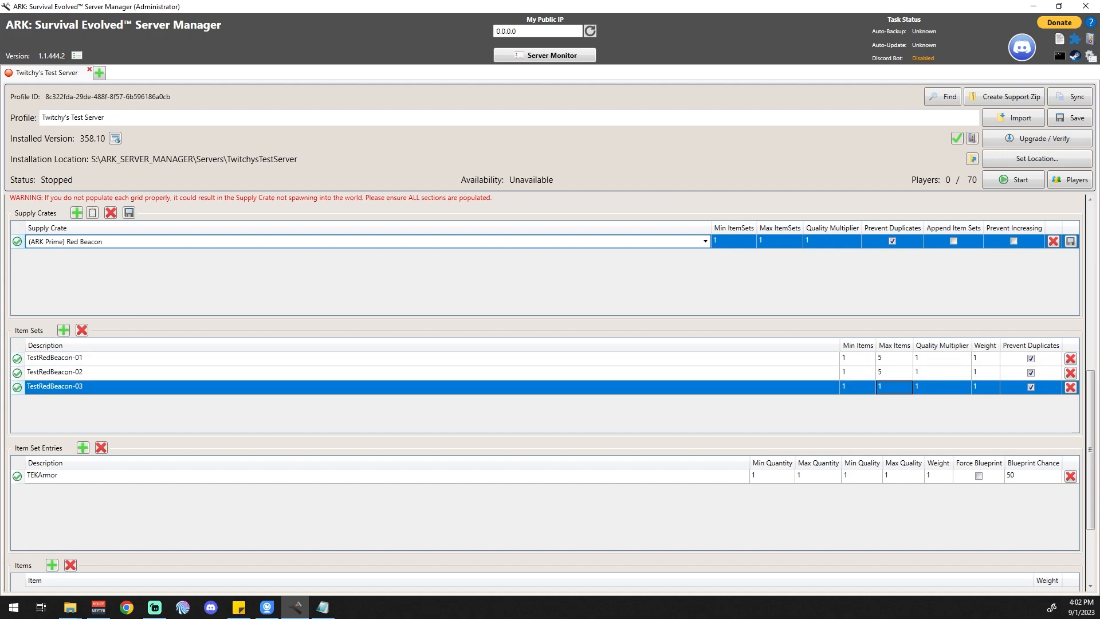
{"action": "type", "text": "5"}
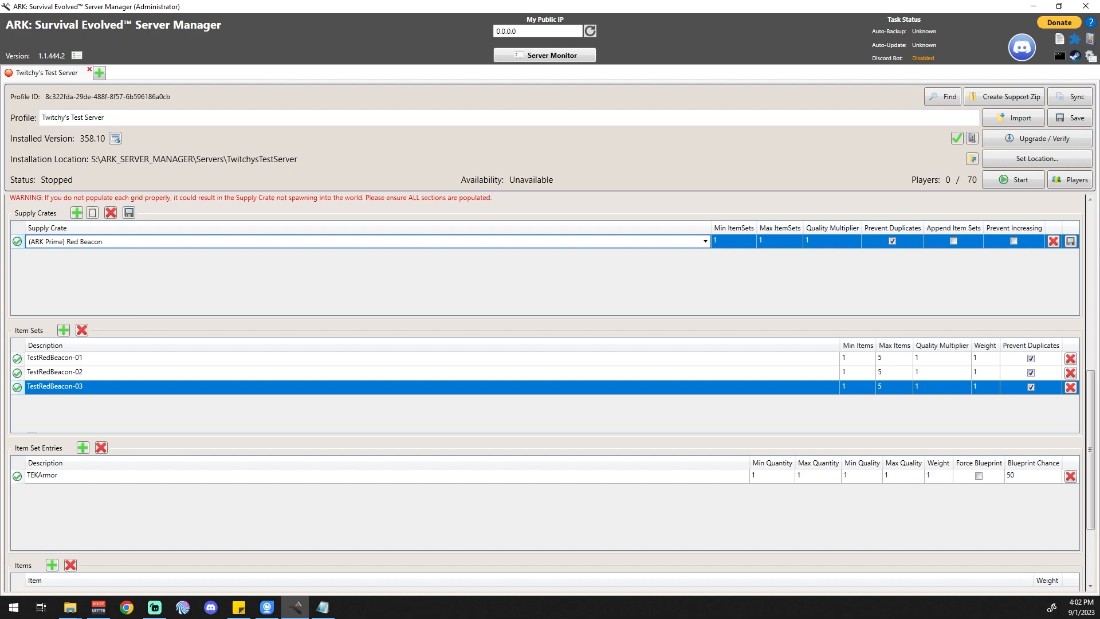
{"action": "left_click", "coordinate": [732, 241]}
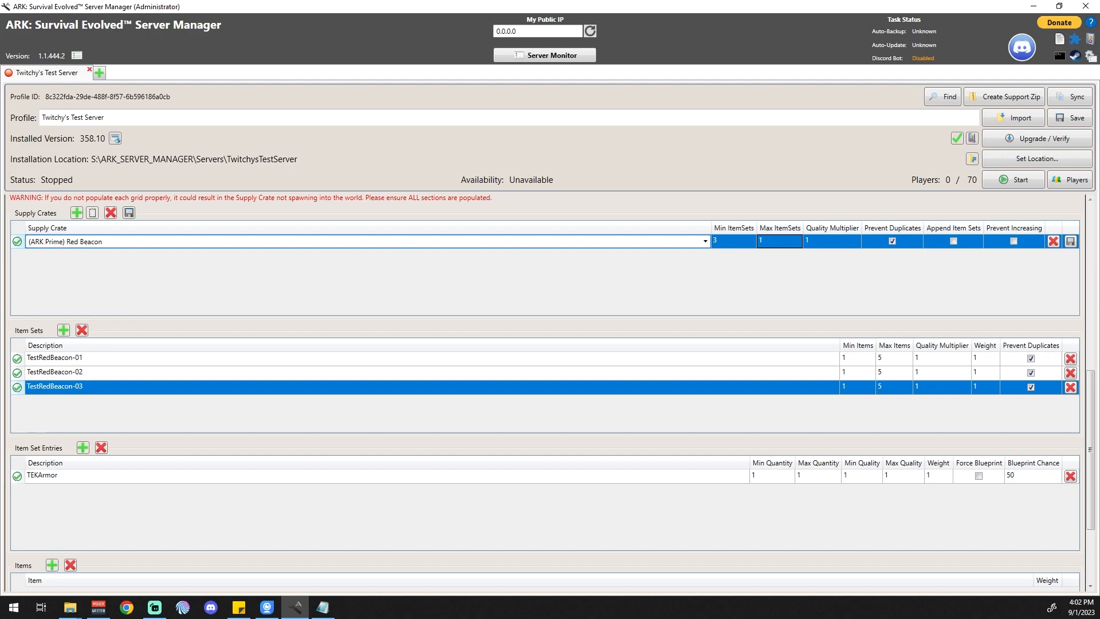
{"action": "type", "text": "3"}
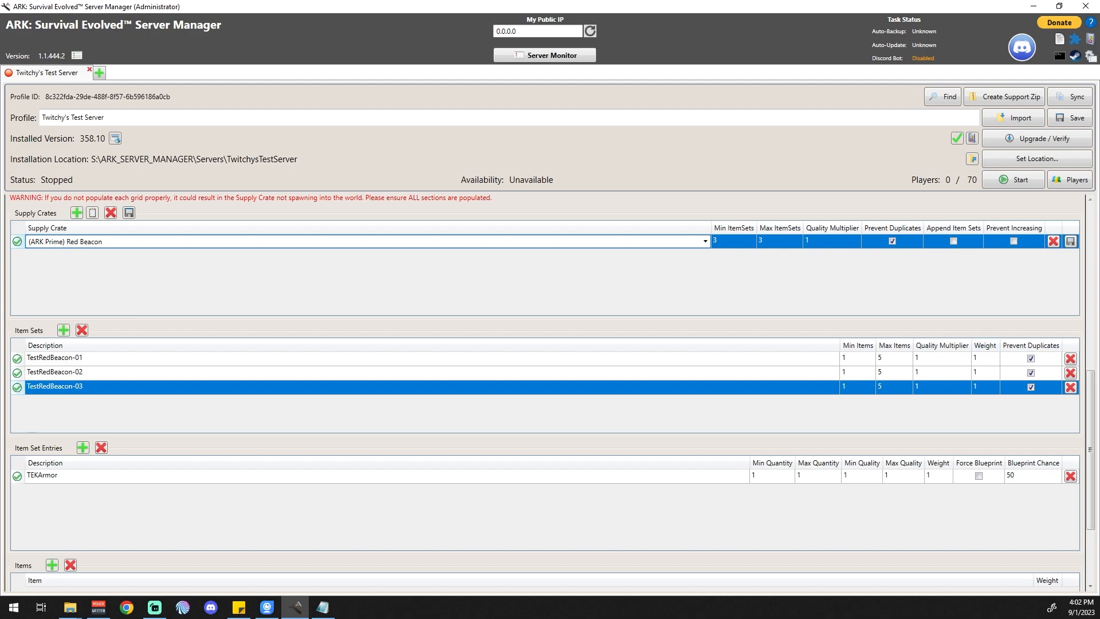
{"action": "mouse_move", "coordinate": [941, 345]}
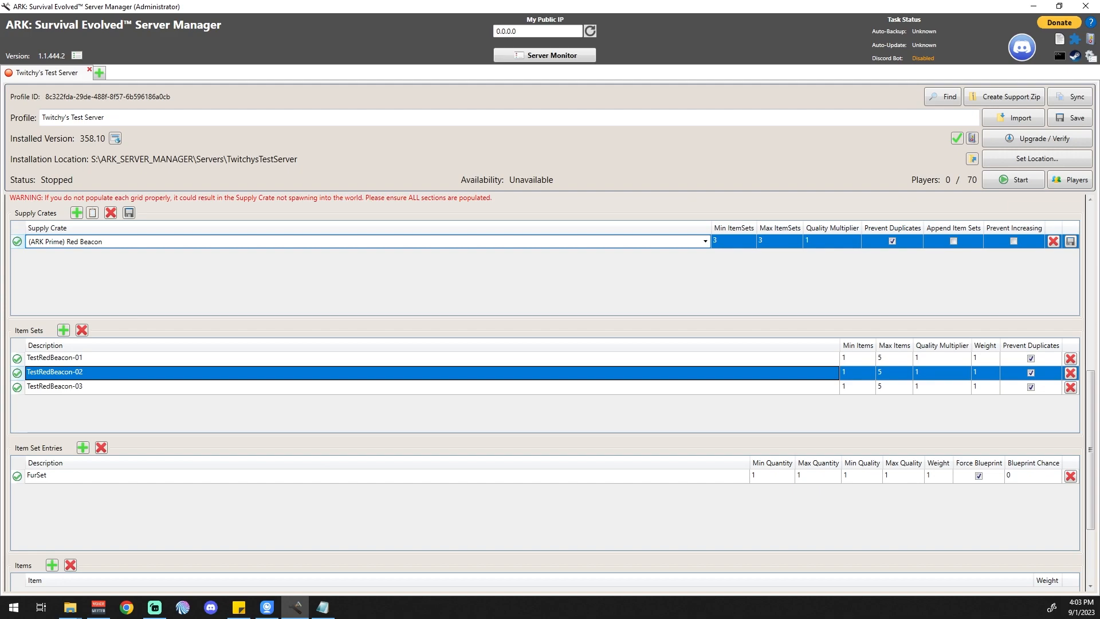
Leave the server manager for the running game and walk up to the Red Beacon supply crate
{"action": "left_click", "coordinate": [55, 386]}
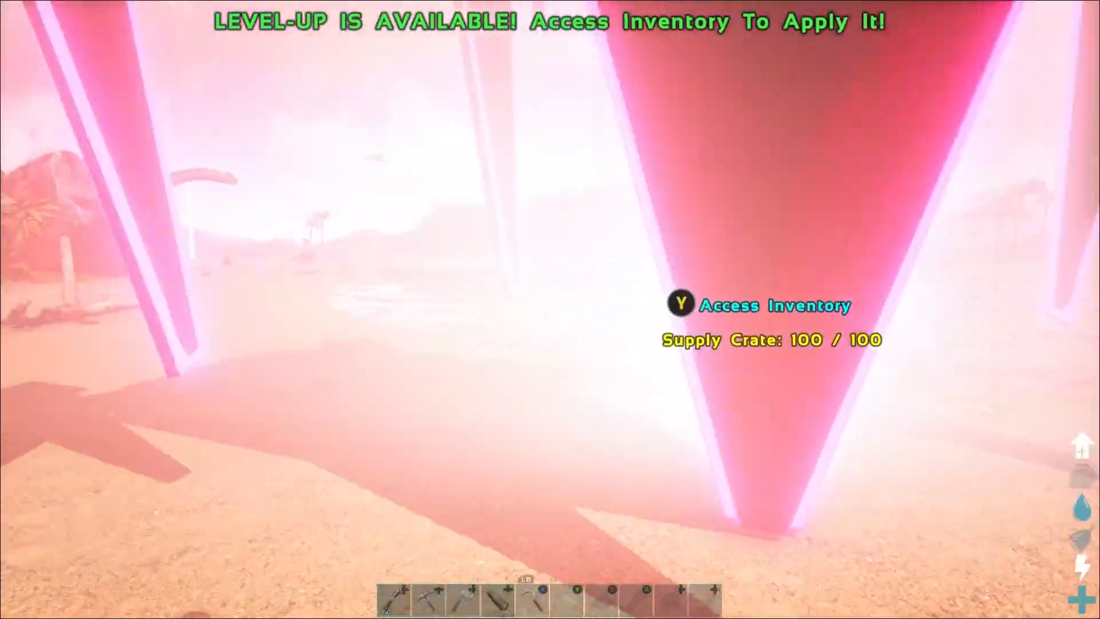
Transfer all armor from the crate inventory into your own, take the remainder and close the inventory
{"action": "key", "text": "y"}
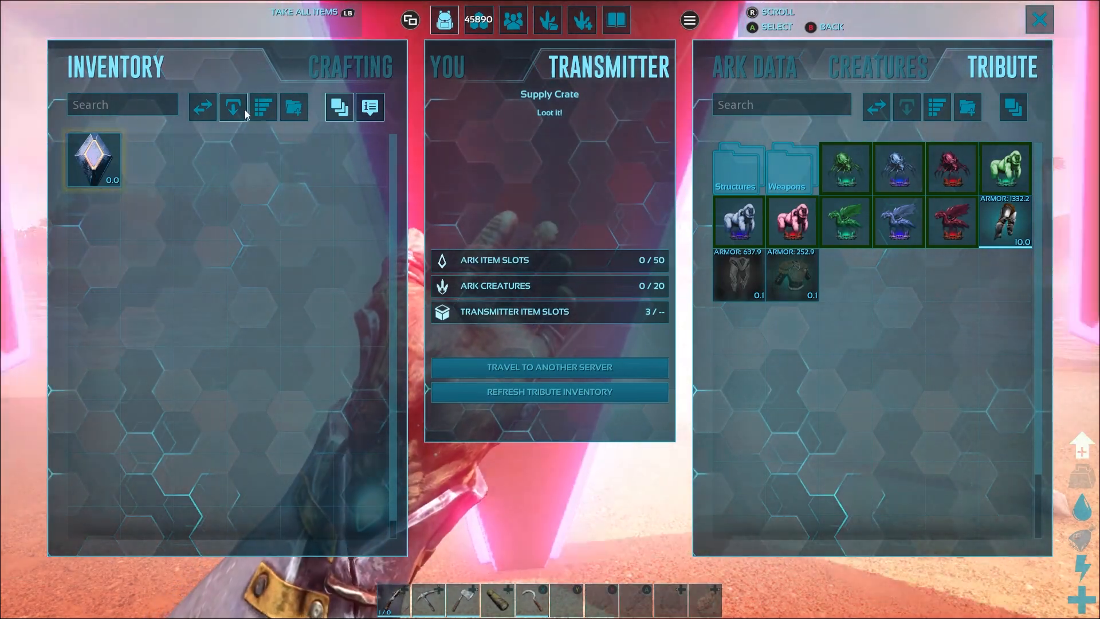
{"action": "left_click", "coordinate": [232, 107]}
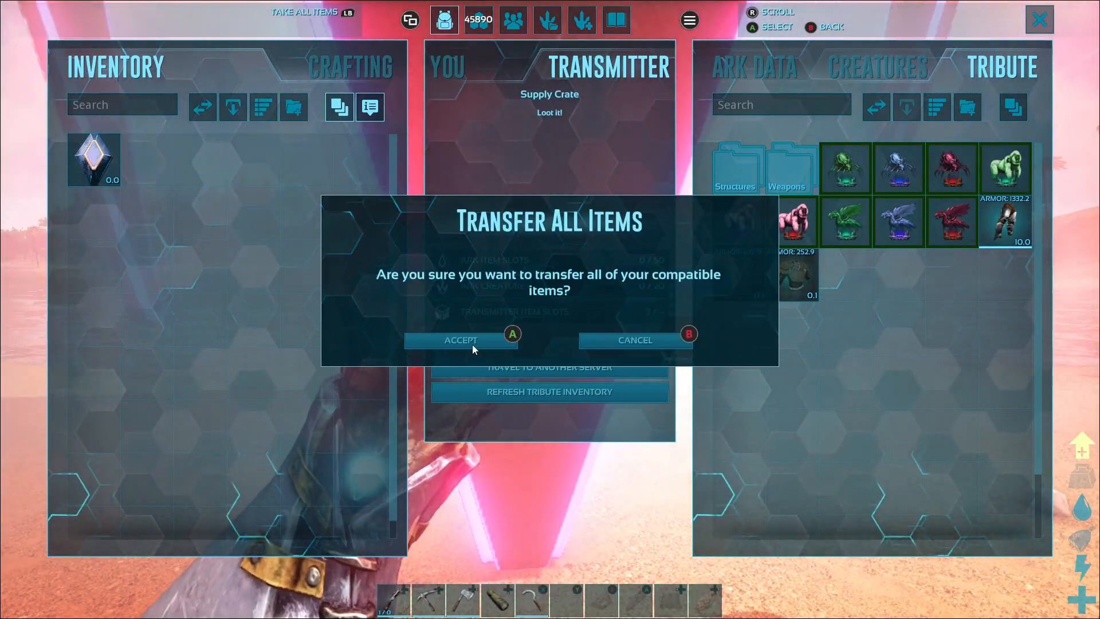
{"action": "left_click", "coordinate": [461, 339]}
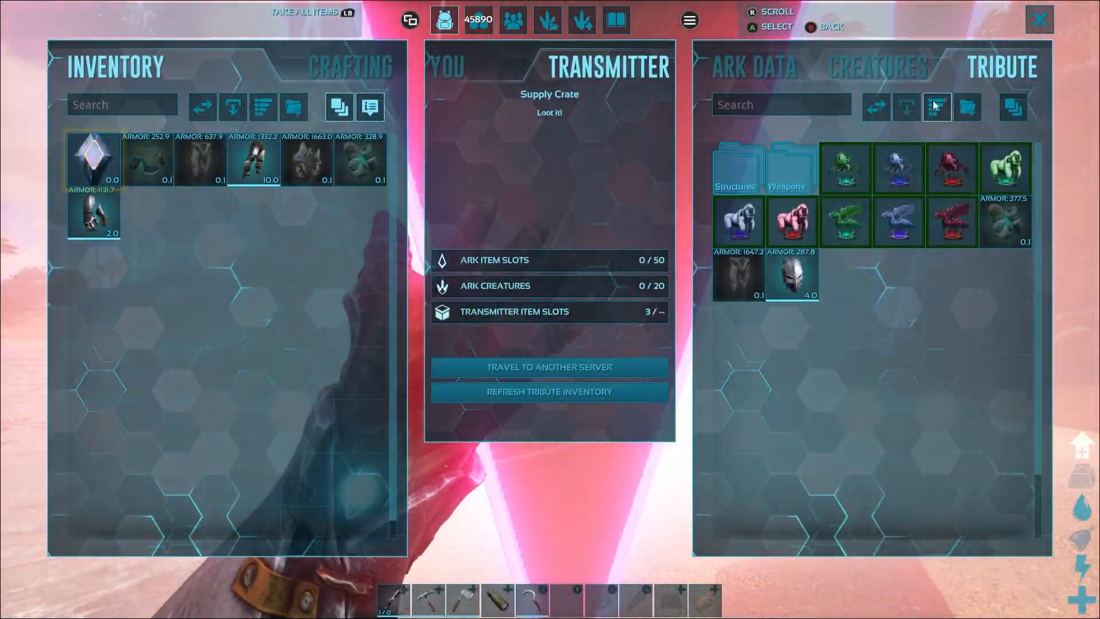
{"action": "left_click", "coordinate": [1038, 20]}
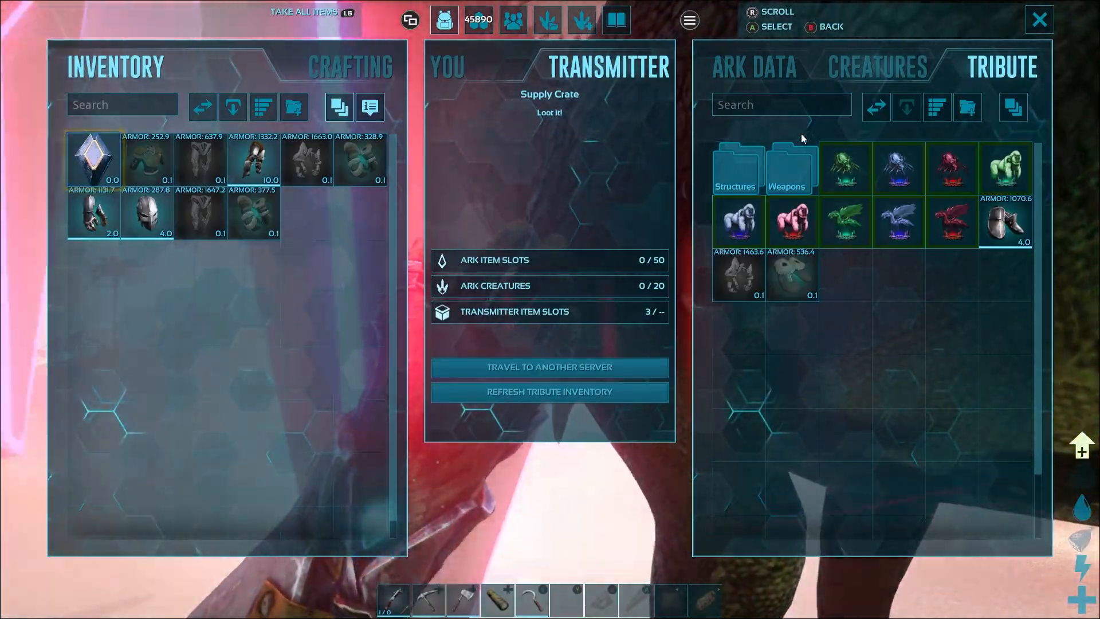
{"action": "left_click", "coordinate": [1038, 19]}
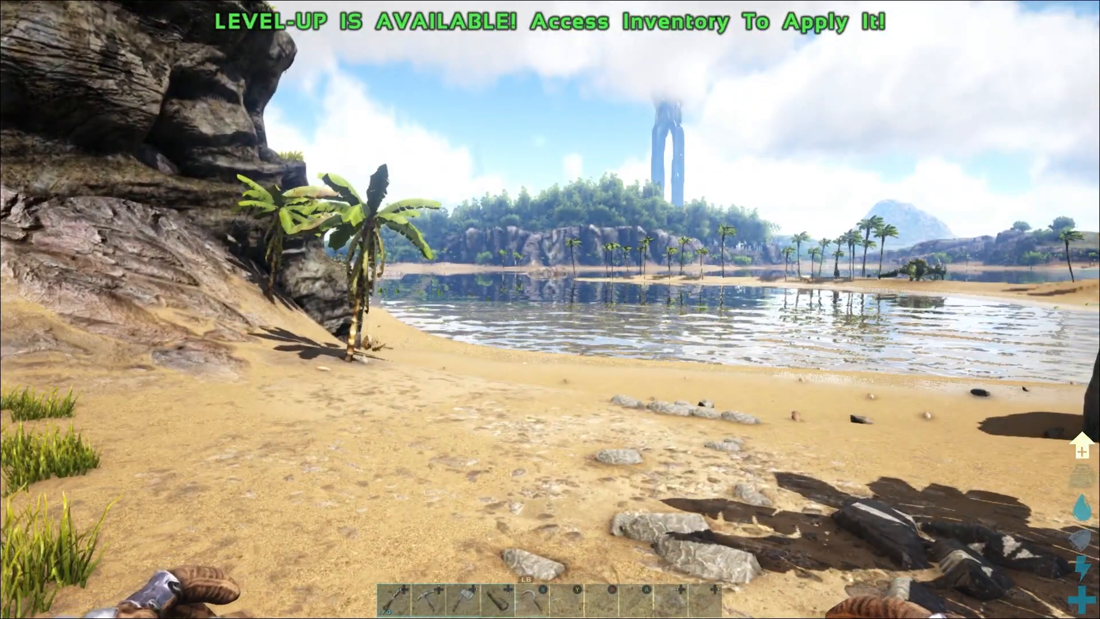
Equip the looted armor from your inventory, then enter 'admincheat summon SupplyCrate_Level60_C' in the console
{"action": "key", "text": "i"}
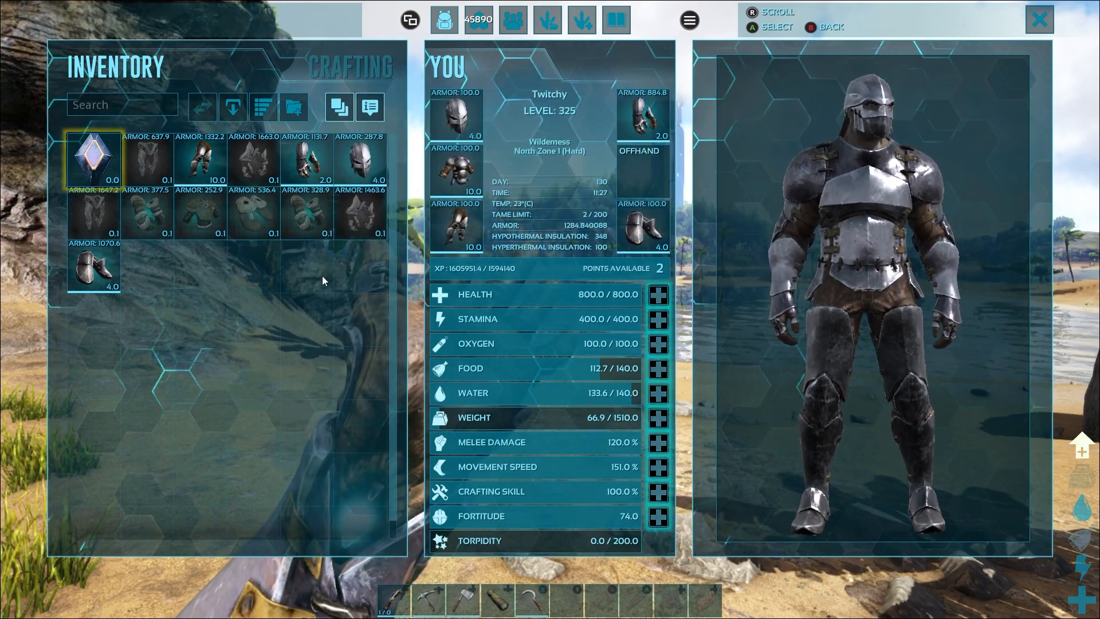
{"action": "mouse_move", "coordinate": [359, 158]}
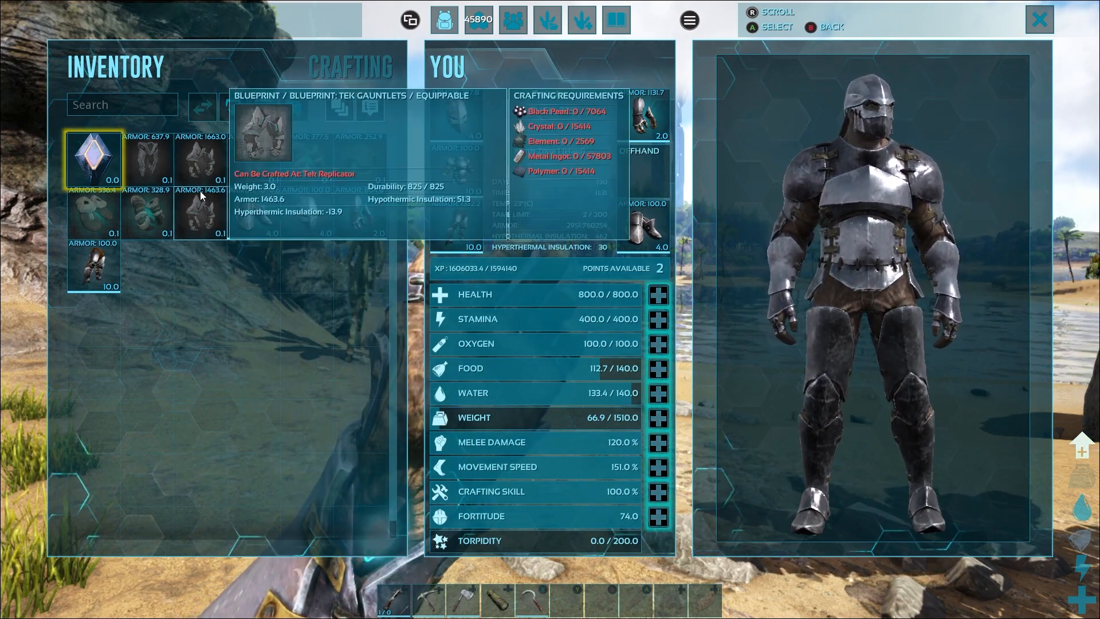
{"action": "mouse_move", "coordinate": [162, 157]}
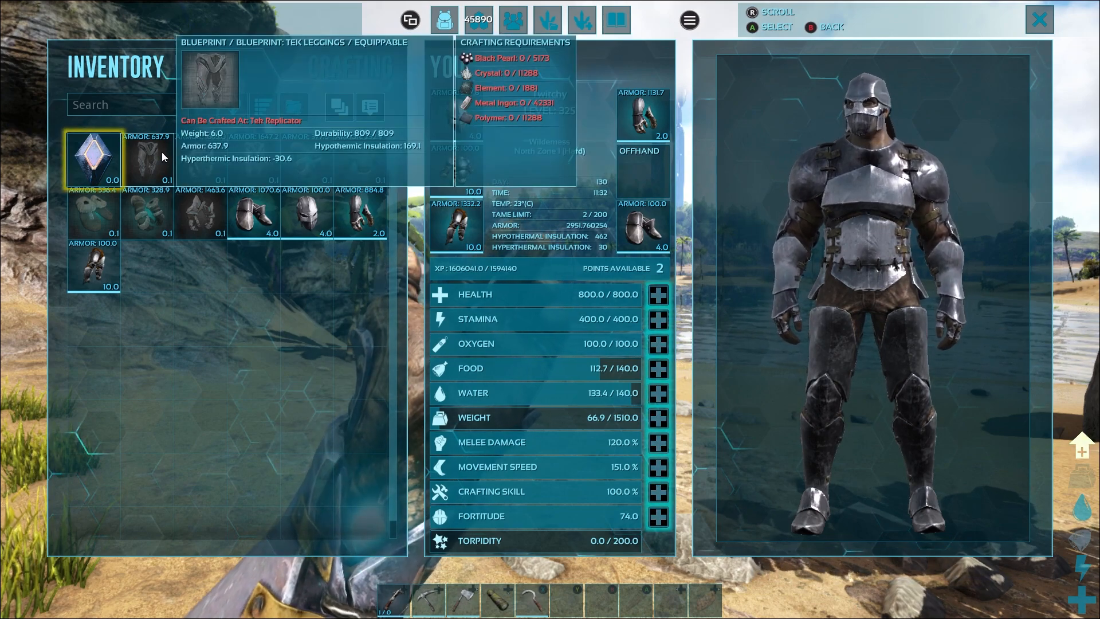
{"action": "mouse_move", "coordinate": [268, 322]}
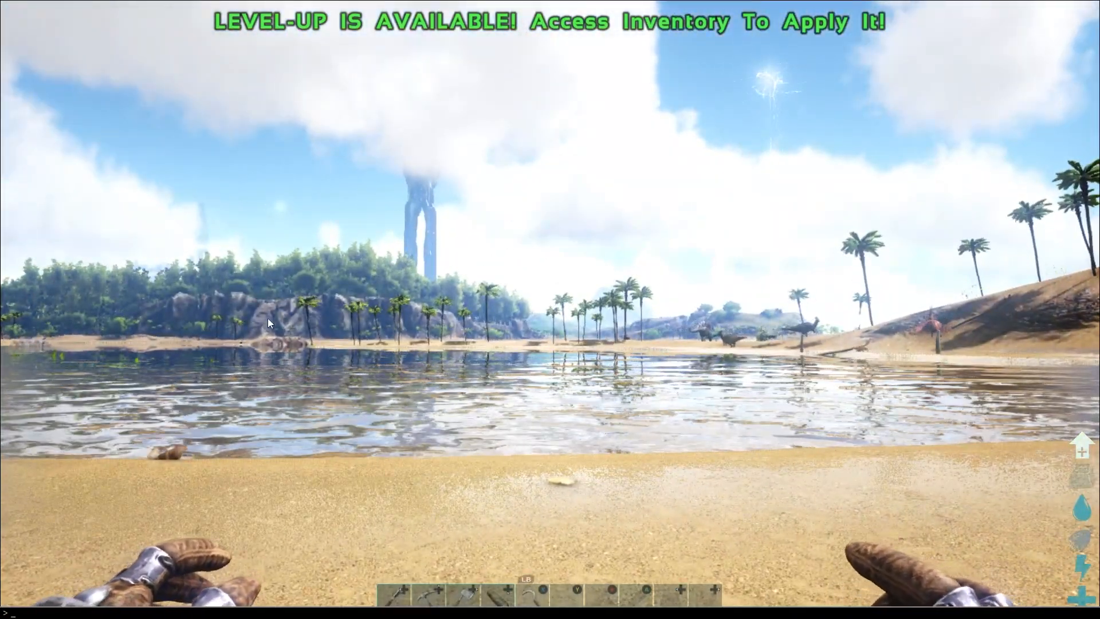
{"action": "type", "text": "admincheat summon SupplyCrate_Level60_C"}
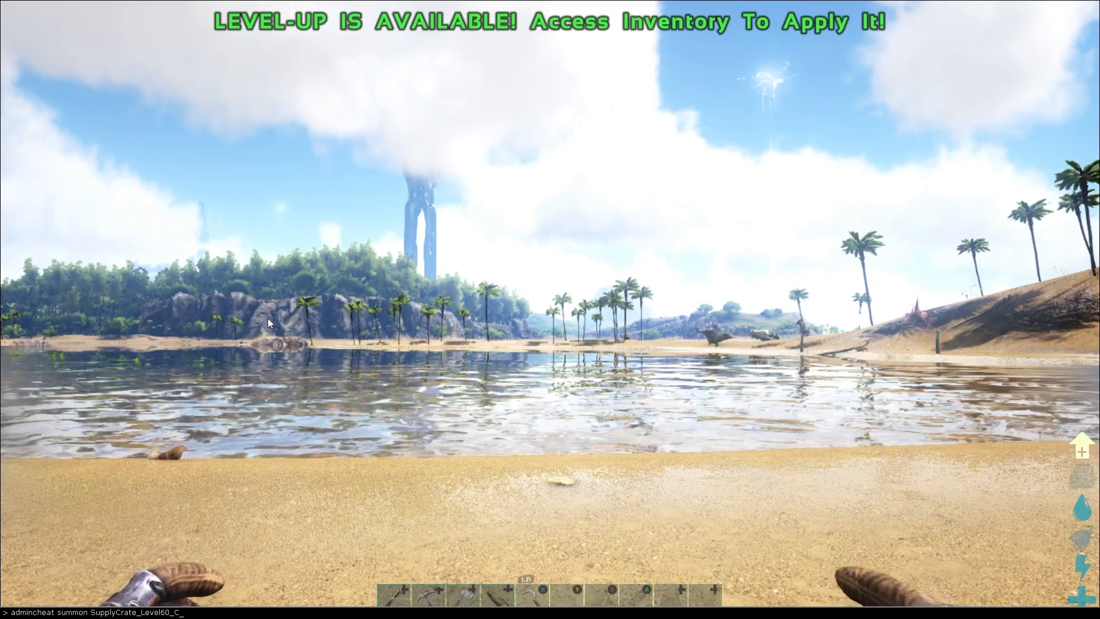